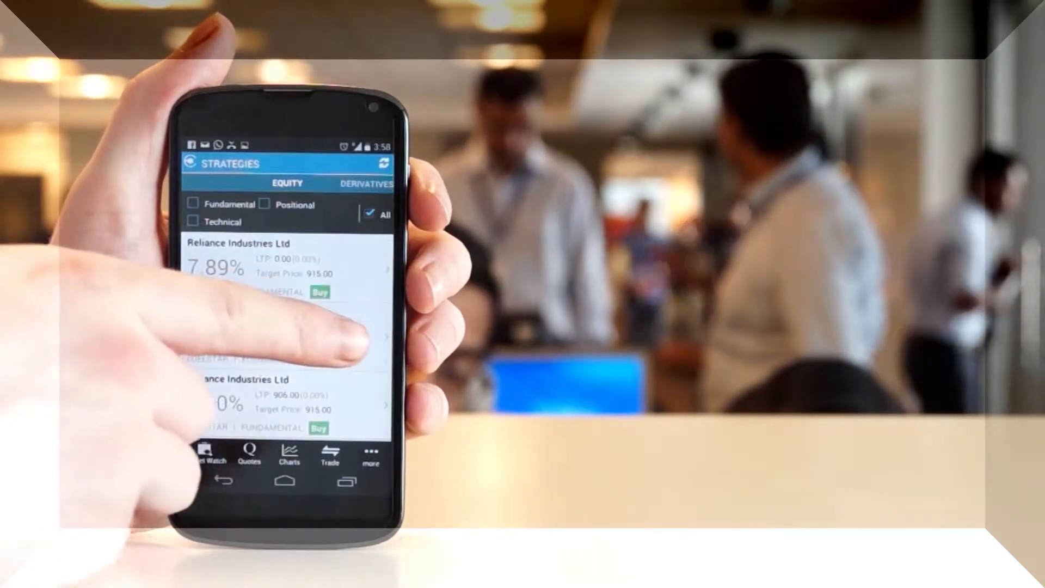
Filter the equity strategies list to show only Fundamental and Positional strategies
{"action": "left_click", "coordinate": [286, 184]}
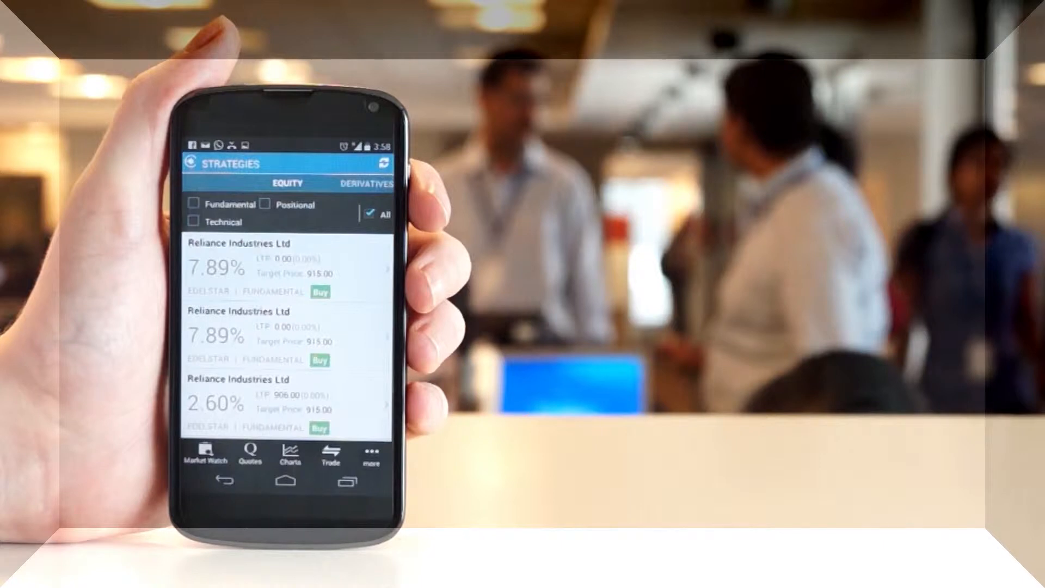
{"action": "left_click", "coordinate": [194, 204]}
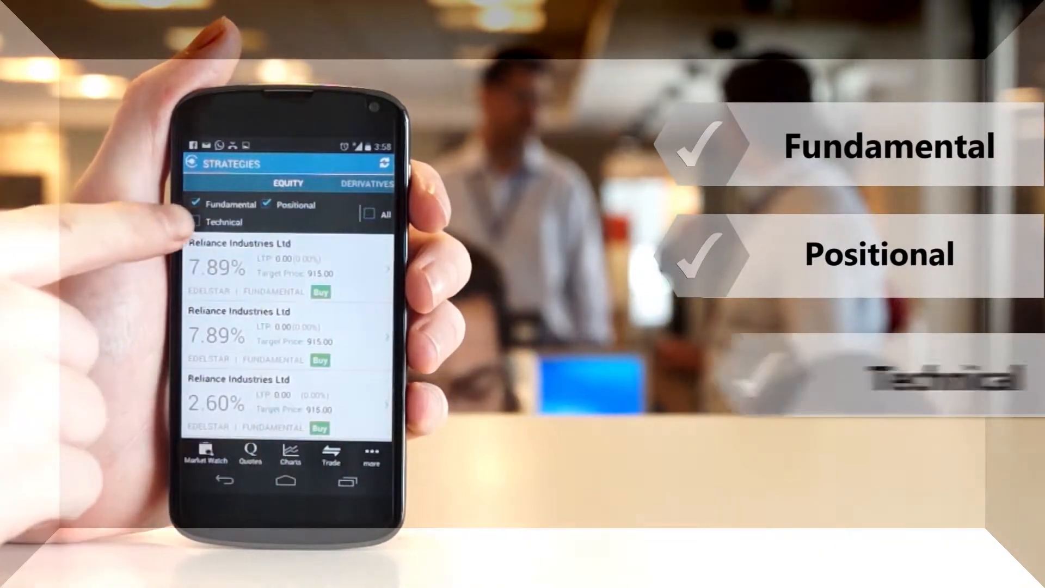
{"action": "left_click", "coordinate": [196, 221]}
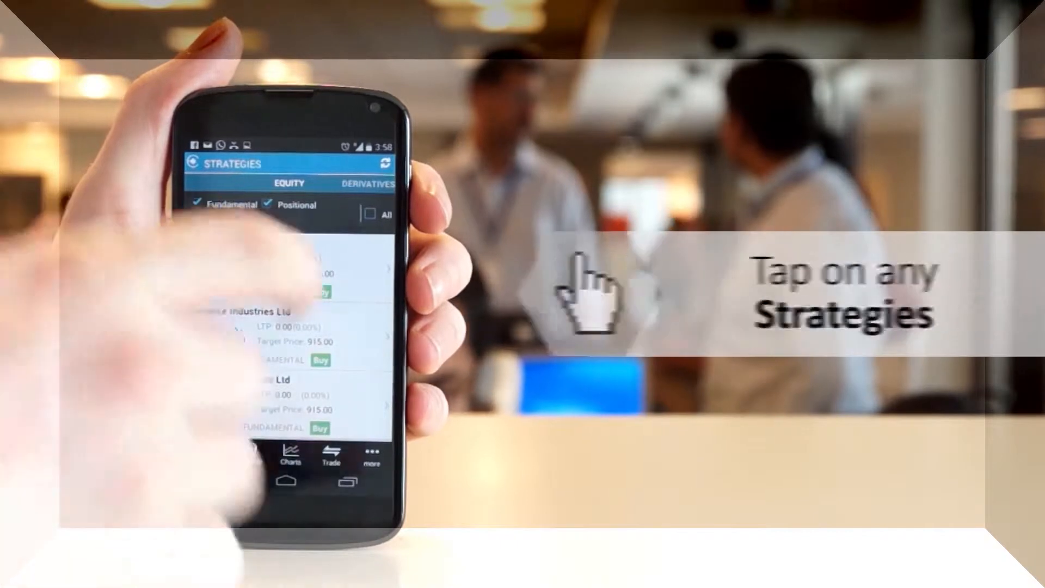
Open the Reliance Industries Ltd strategy and start a BUY trade for RELIND on NSE
{"action": "left_click", "coordinate": [288, 326]}
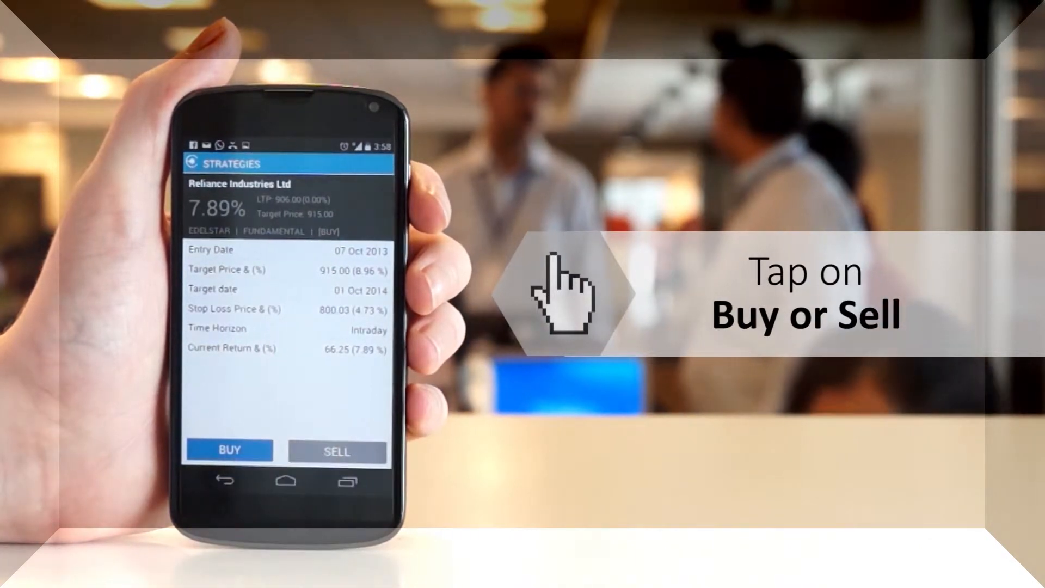
{"action": "left_click", "coordinate": [228, 450]}
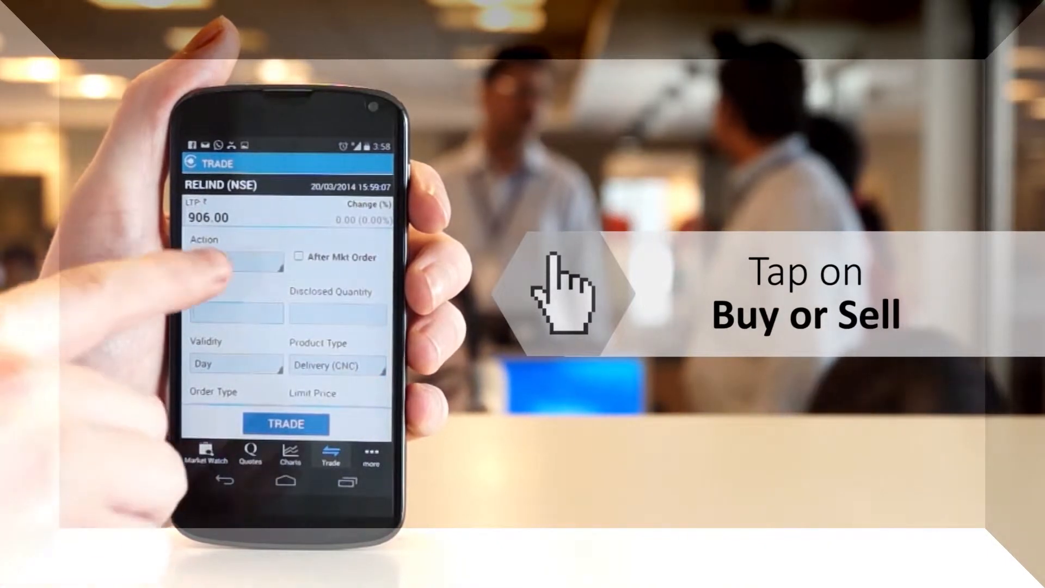
Submit and confirm the 10,000-share RELIND buy limit order at 906.00
{"action": "left_click", "coordinate": [236, 261]}
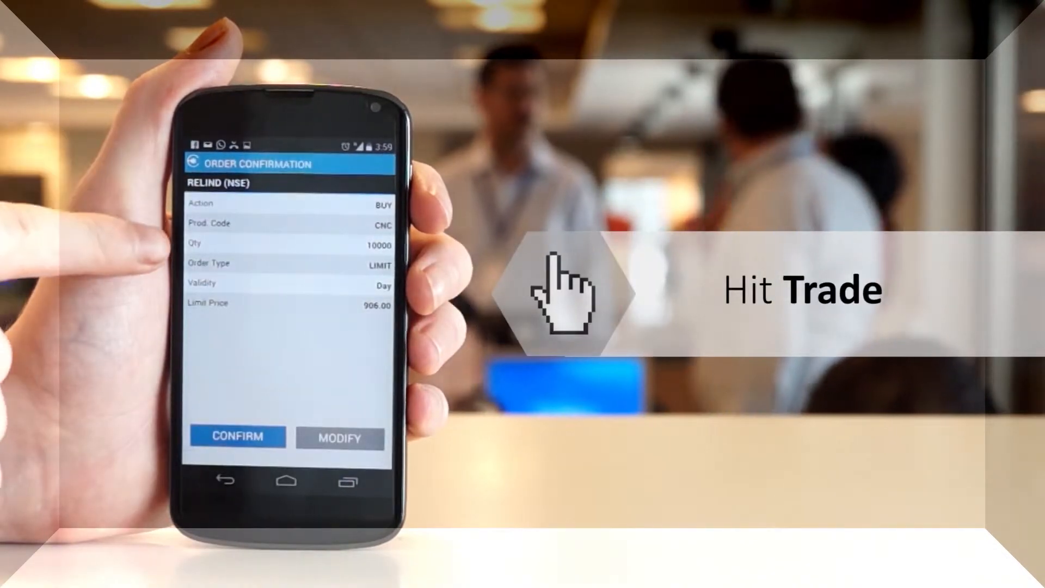
{"action": "left_click", "coordinate": [237, 438]}
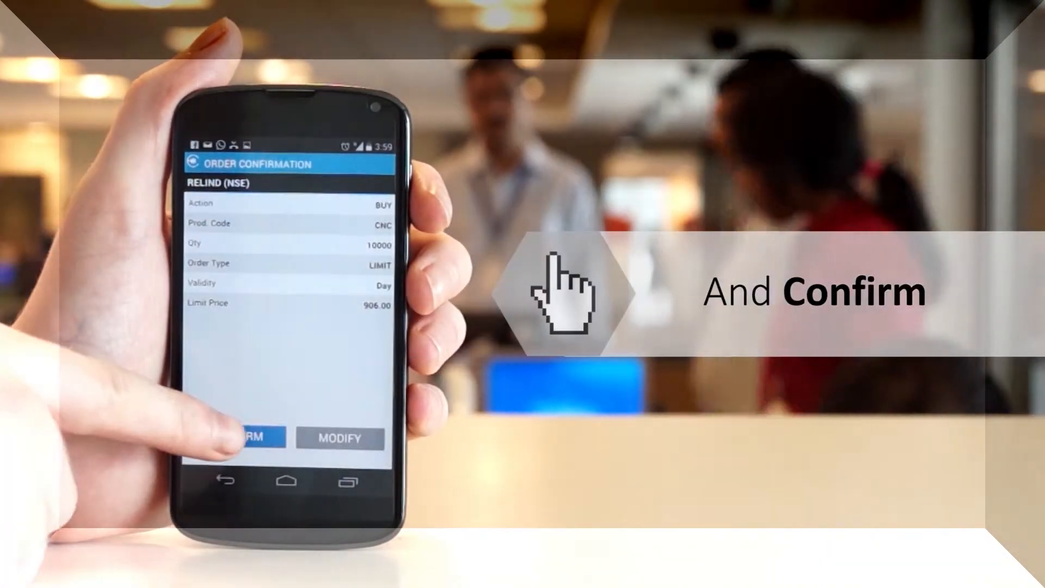
{"action": "left_click", "coordinate": [253, 439]}
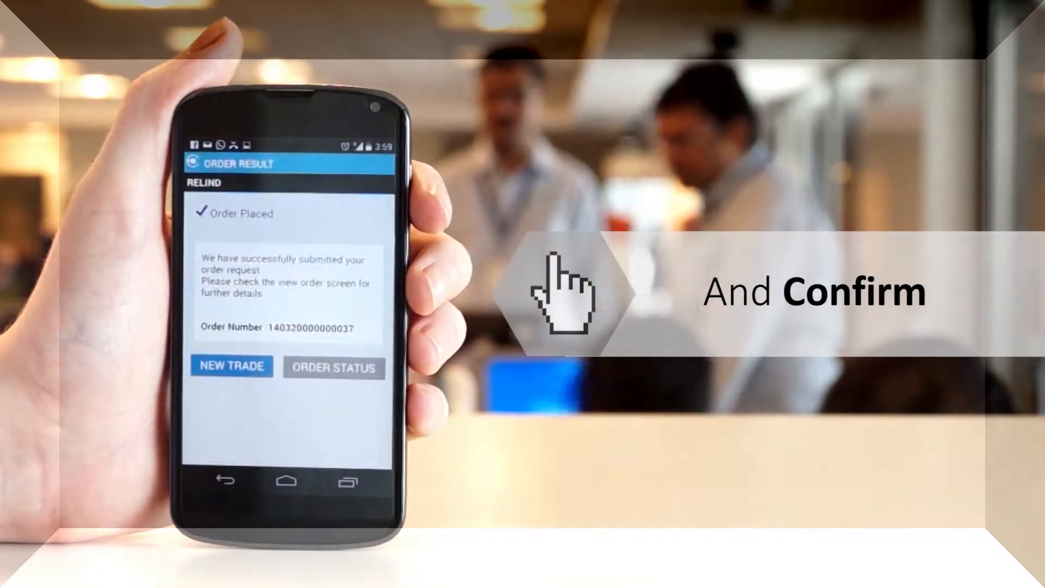
View the Order Book showing the RELIND buy order as open
{"action": "left_click", "coordinate": [333, 367]}
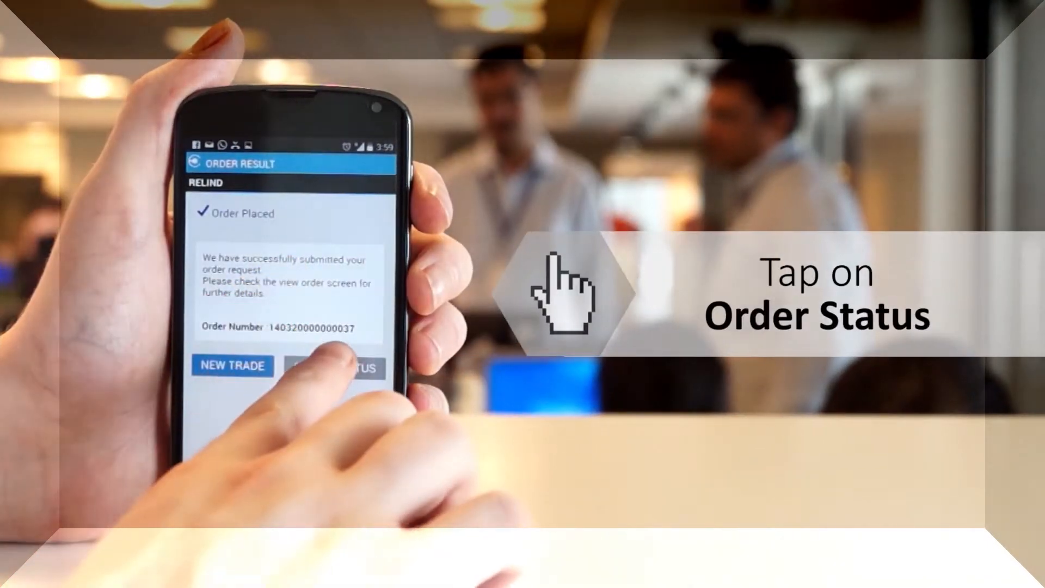
{"action": "left_click", "coordinate": [337, 365]}
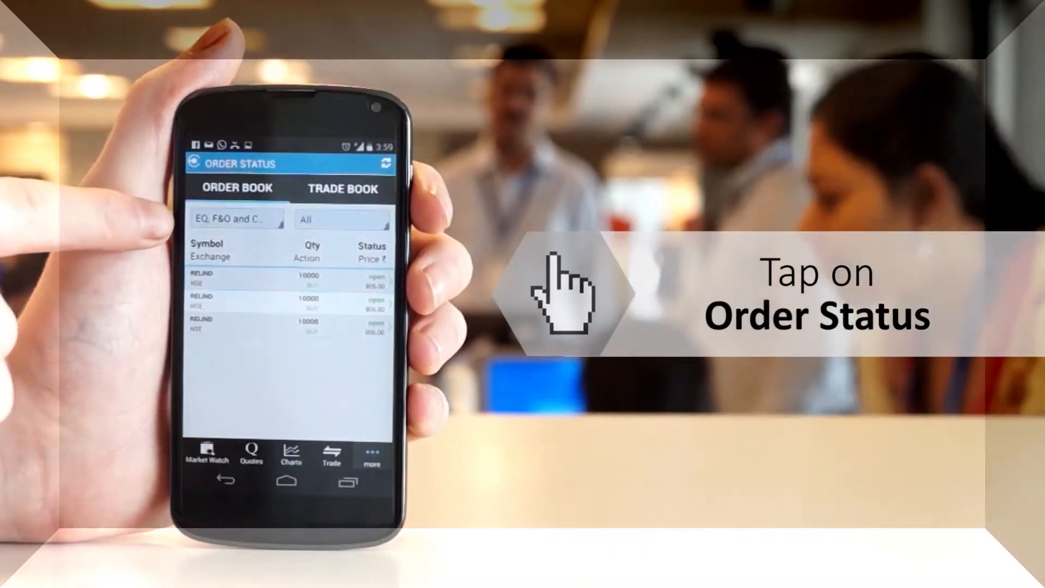